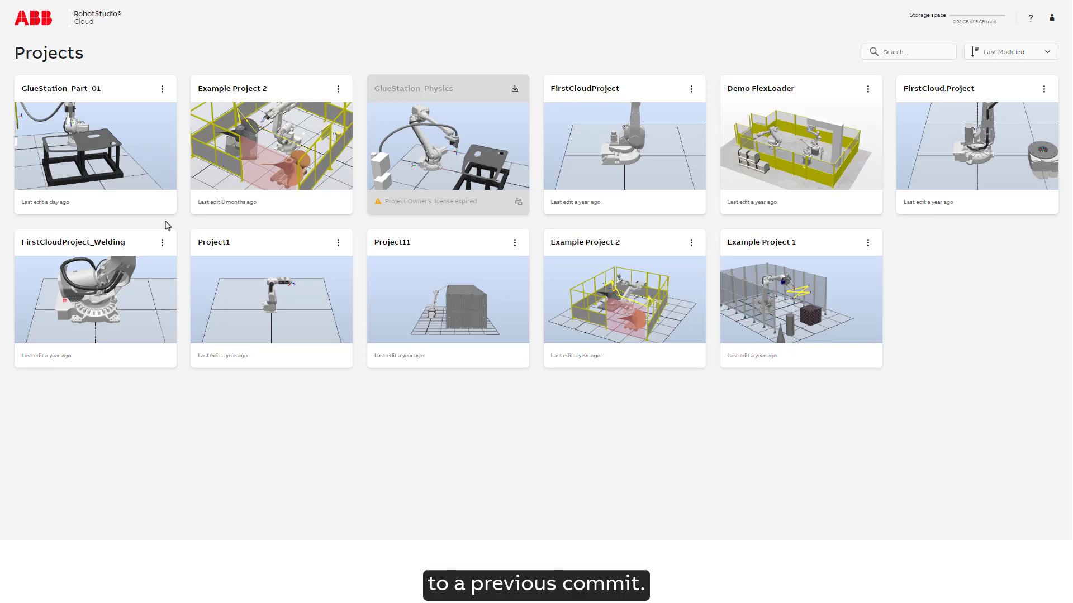
- View the GlueStation_Part_01 project, landing on its main-branch version control timeline
left_click(95, 144)
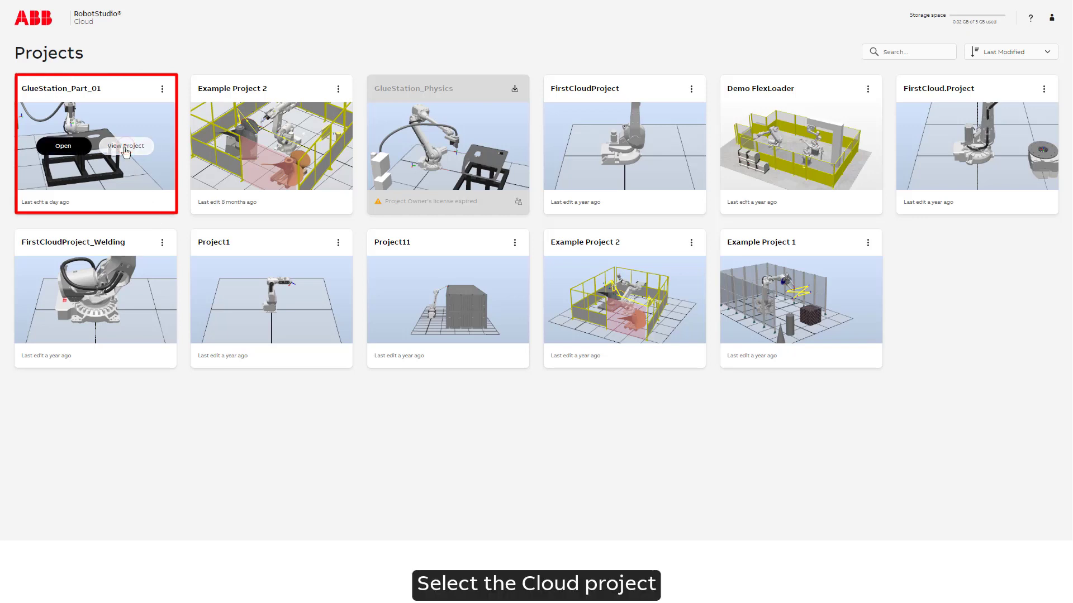
left_click(125, 145)
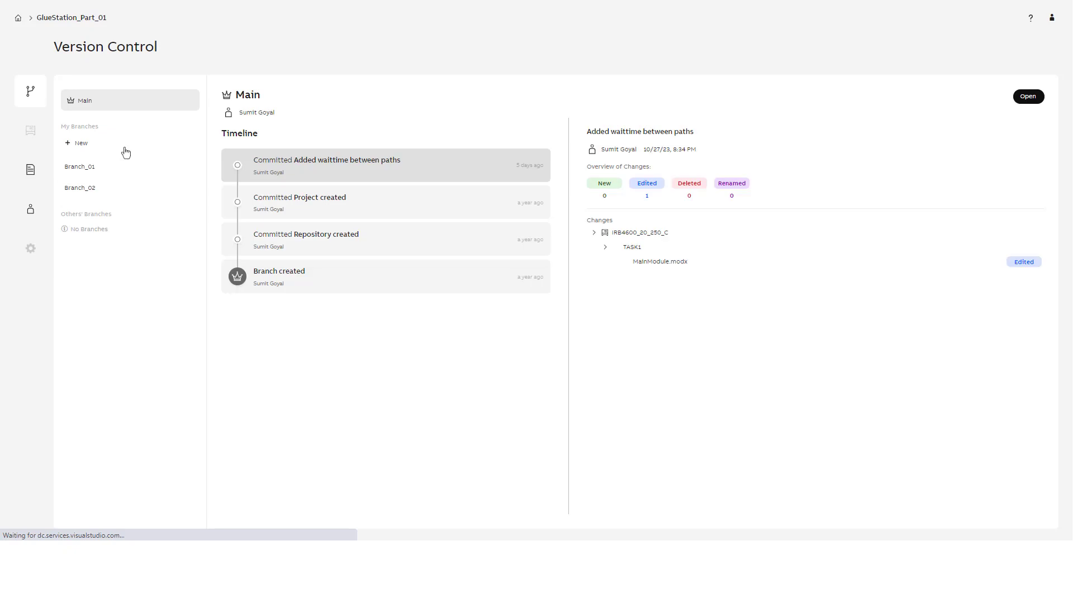
left_click(594, 233)
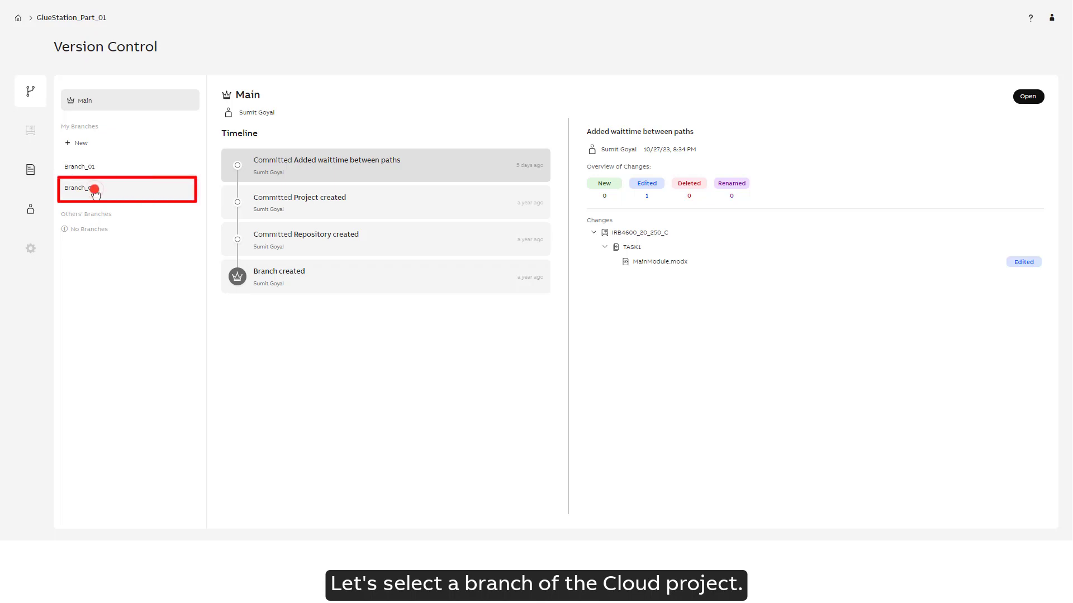
- Switch to Branch_02 and review each commit from Added Another Fixture up to Only GluePath_2
left_click(96, 188)
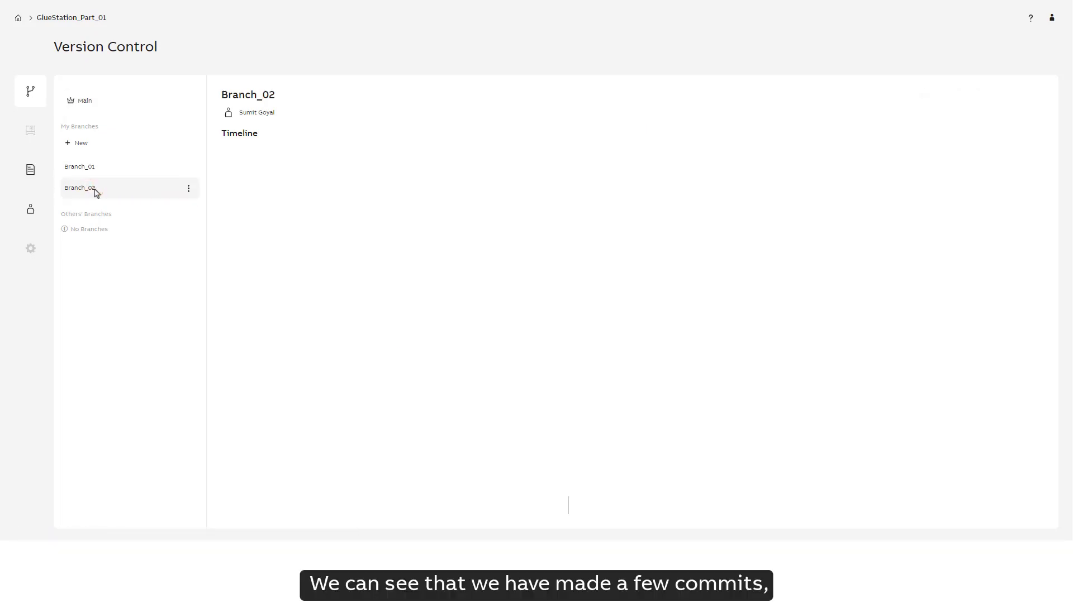
left_click(79, 187)
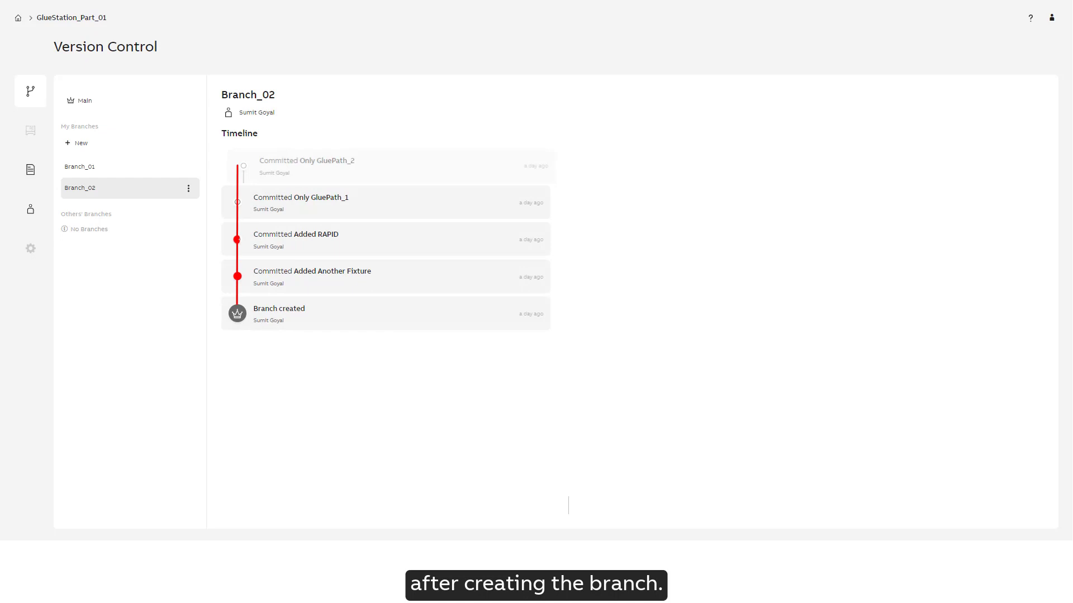
left_click(312, 277)
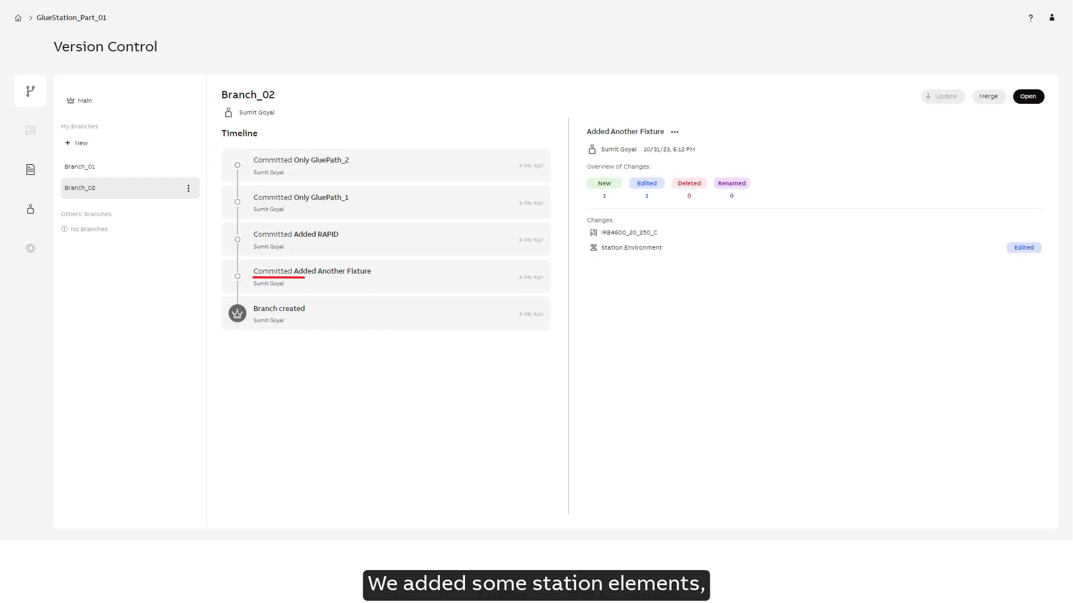
left_click(295, 239)
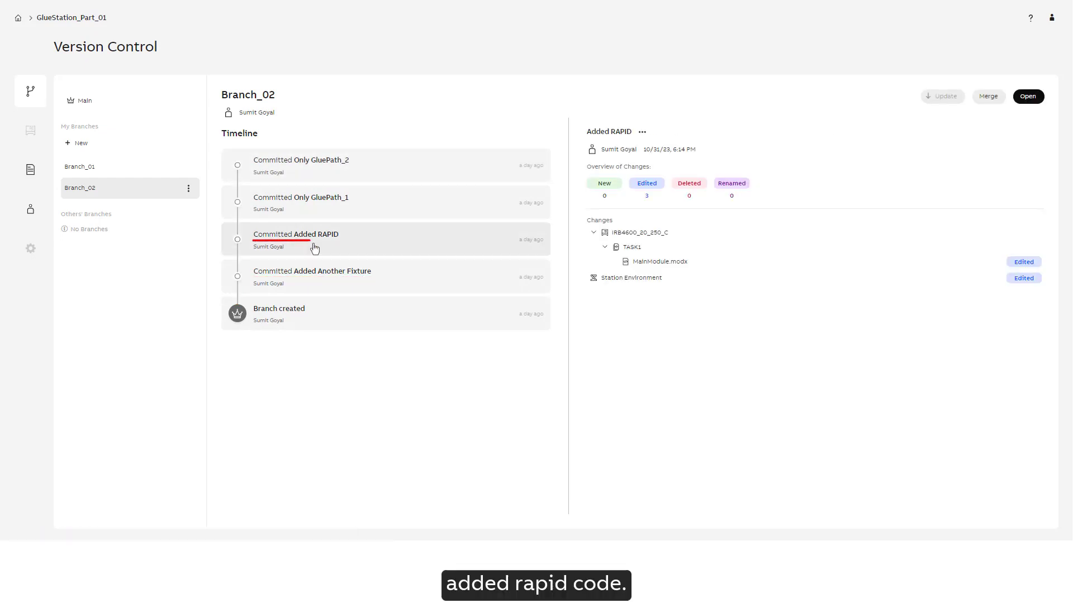
left_click(300, 203)
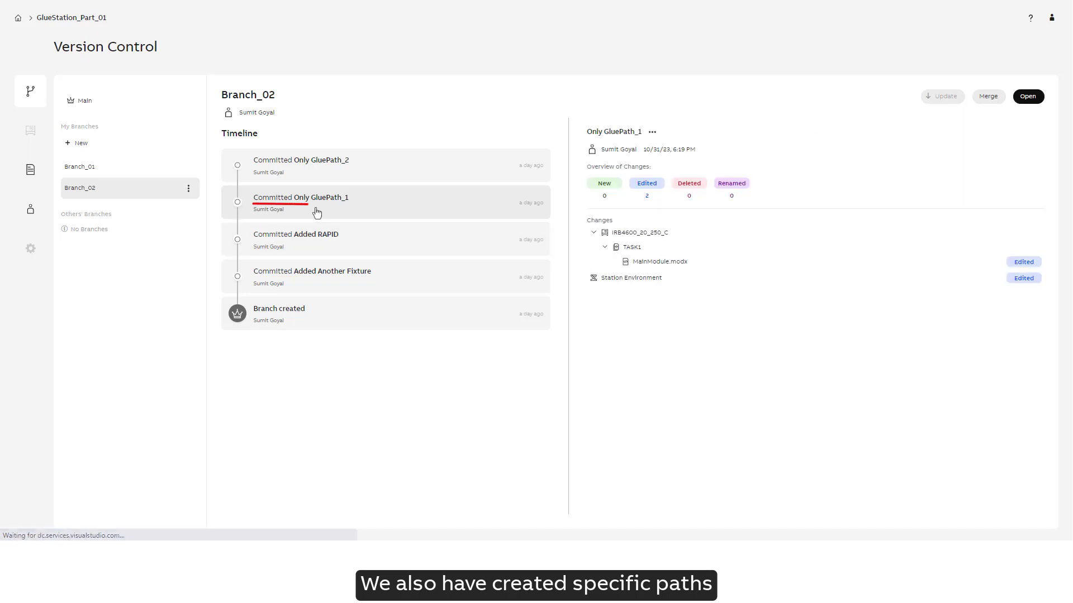
mouse_move(321, 165)
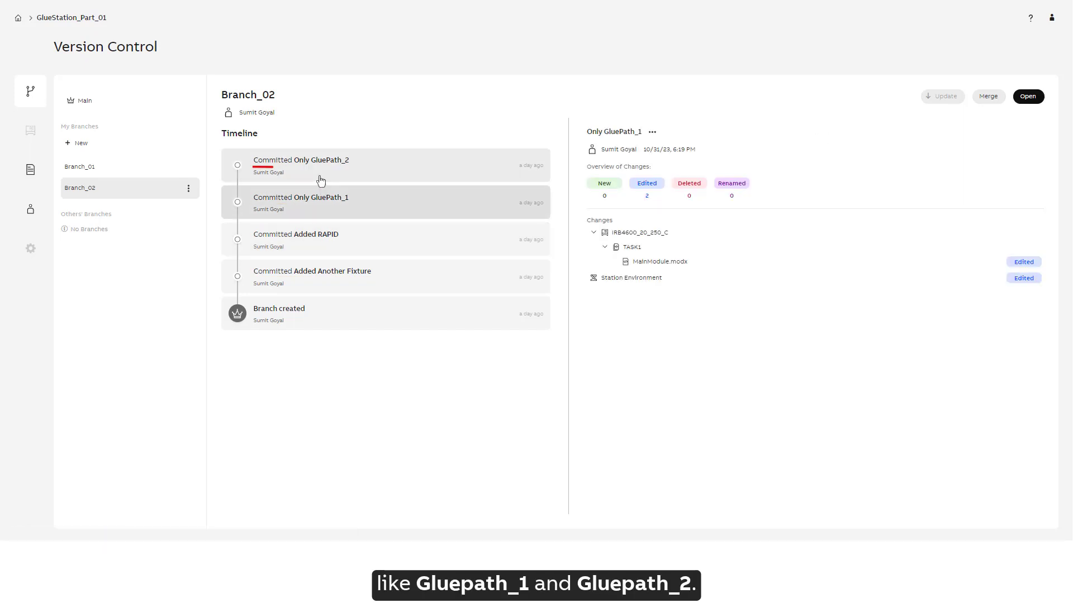
left_click(299, 164)
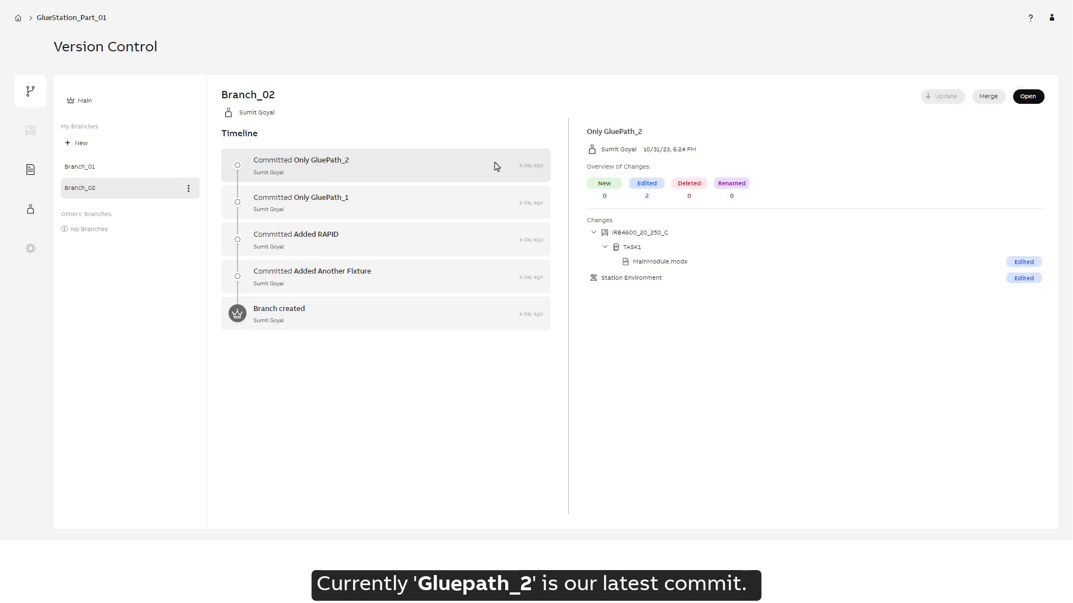
left_click(1027, 96)
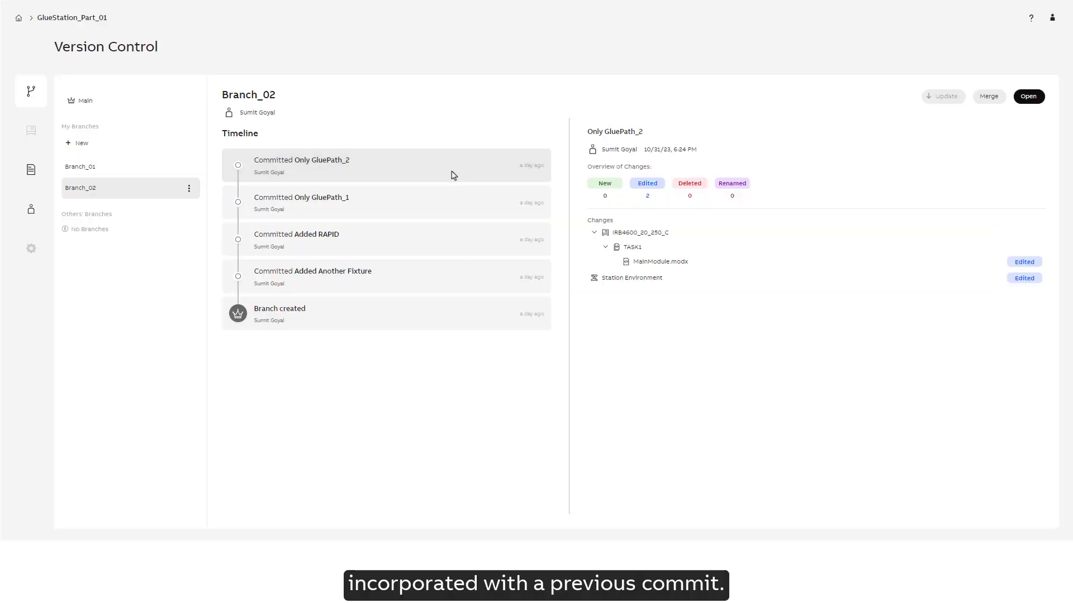
- Select the Only GluePath_1 commit and choose Restore from its actions menu
left_click(300, 198)
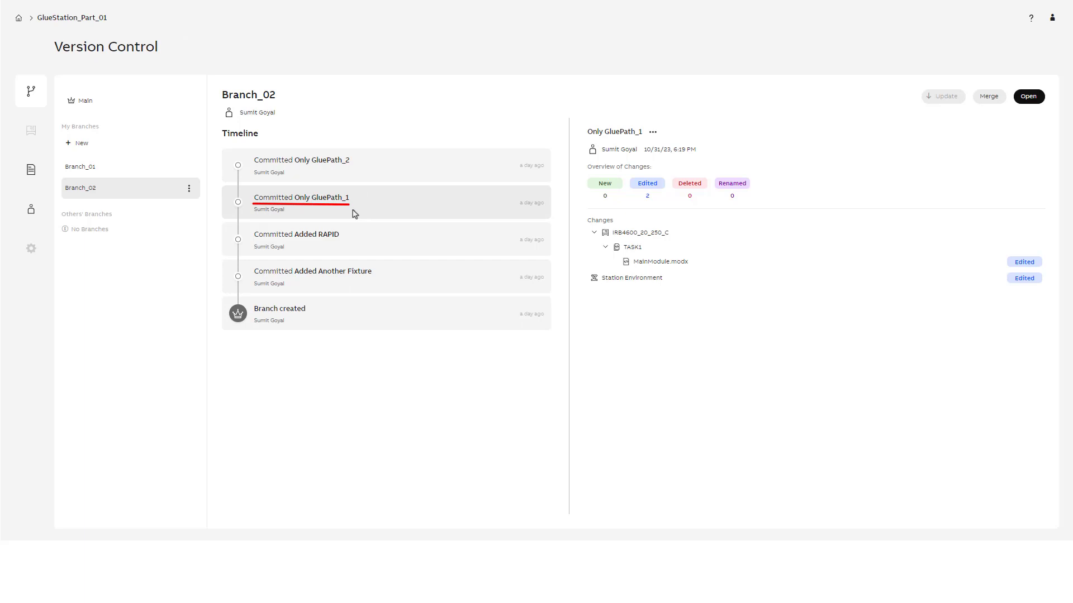
mouse_move(425, 218)
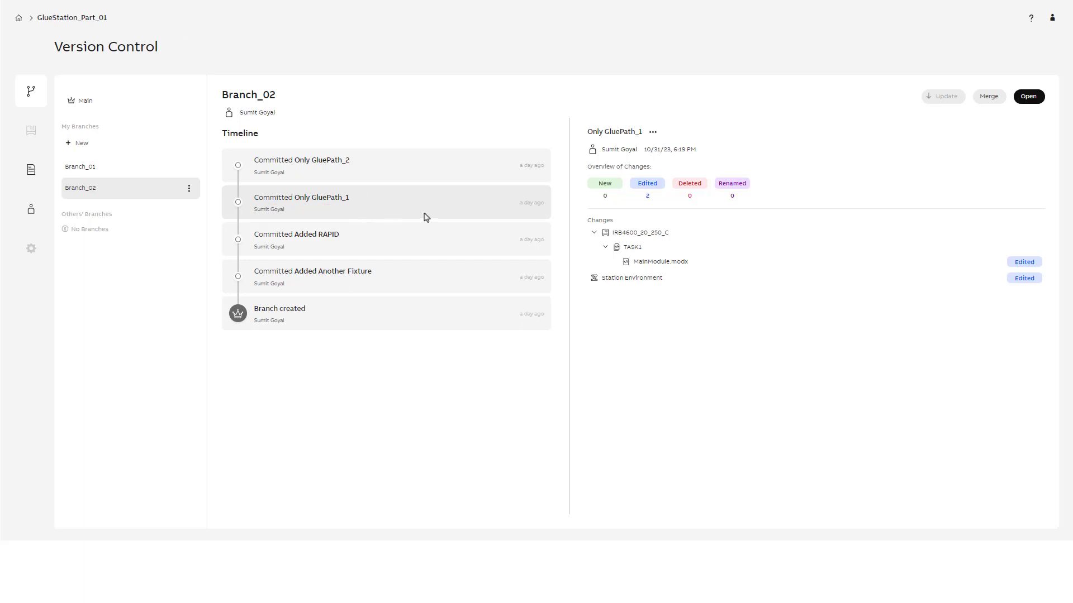
mouse_move(519, 207)
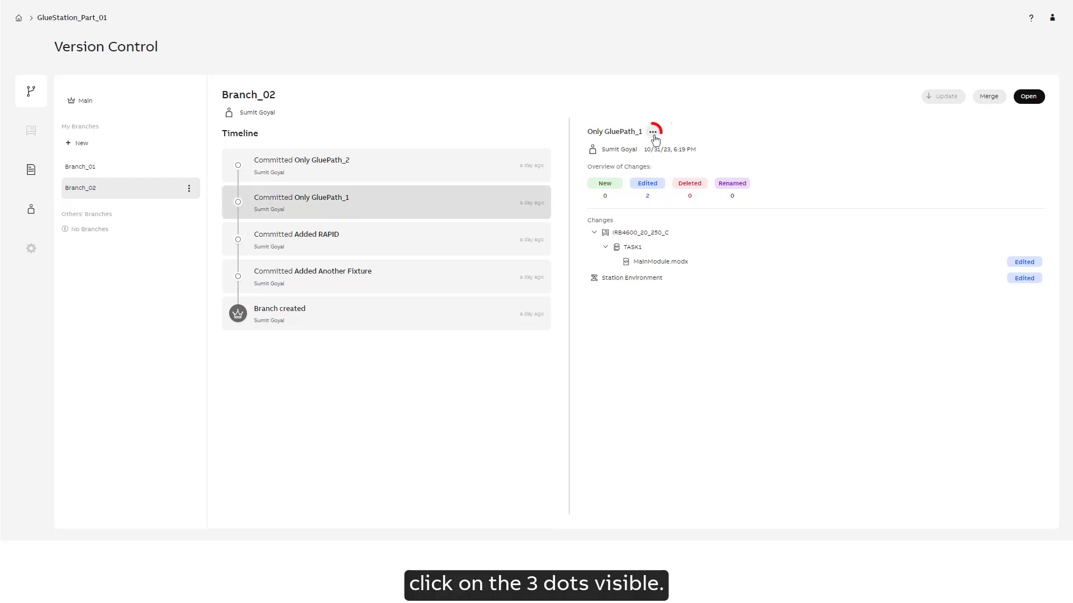
left_click(651, 131)
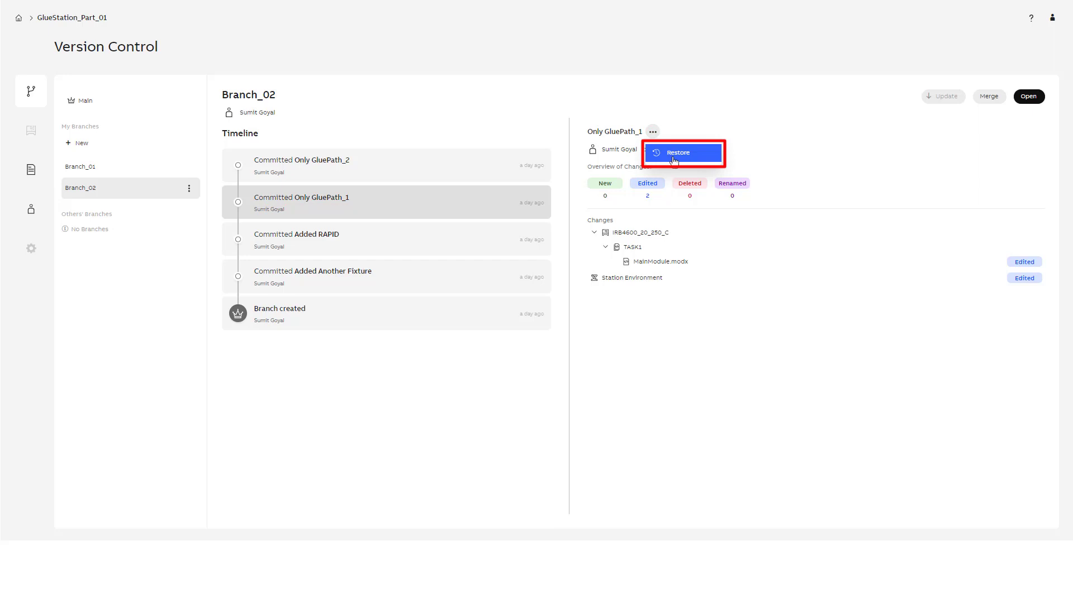
mouse_move(678, 153)
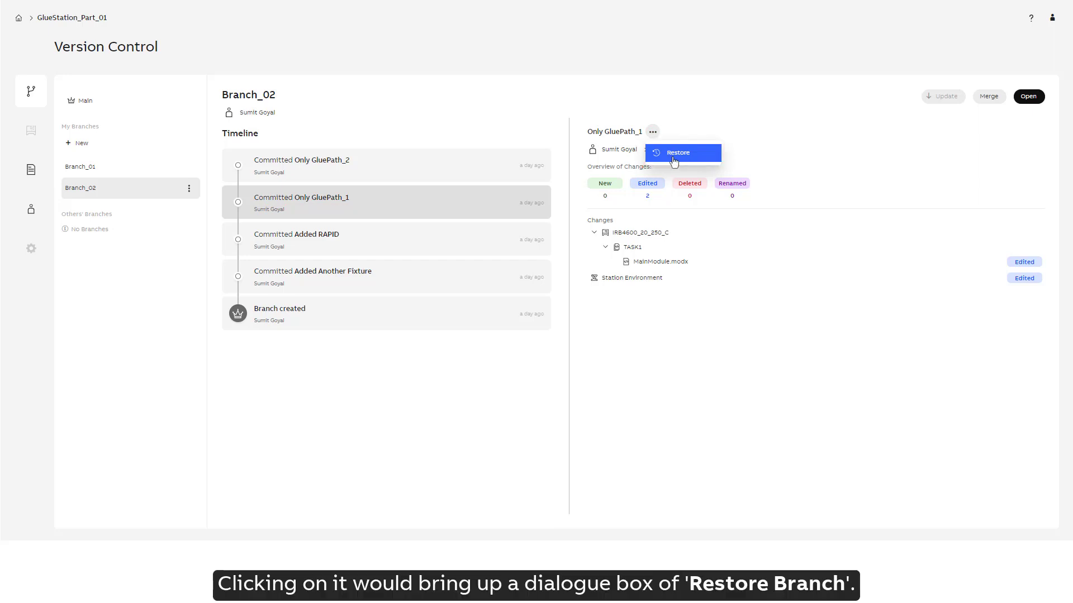
left_click(678, 153)
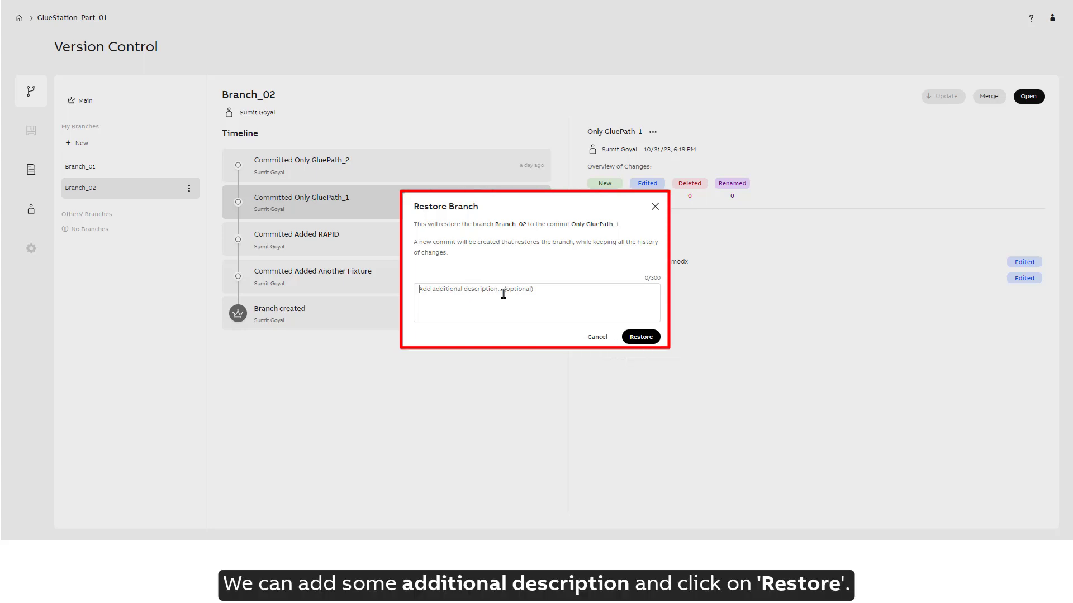
- Describe the restore as 'Getting GluePath1 back' and confirm, adding a Restored commit to Branch_02
type("Getting")
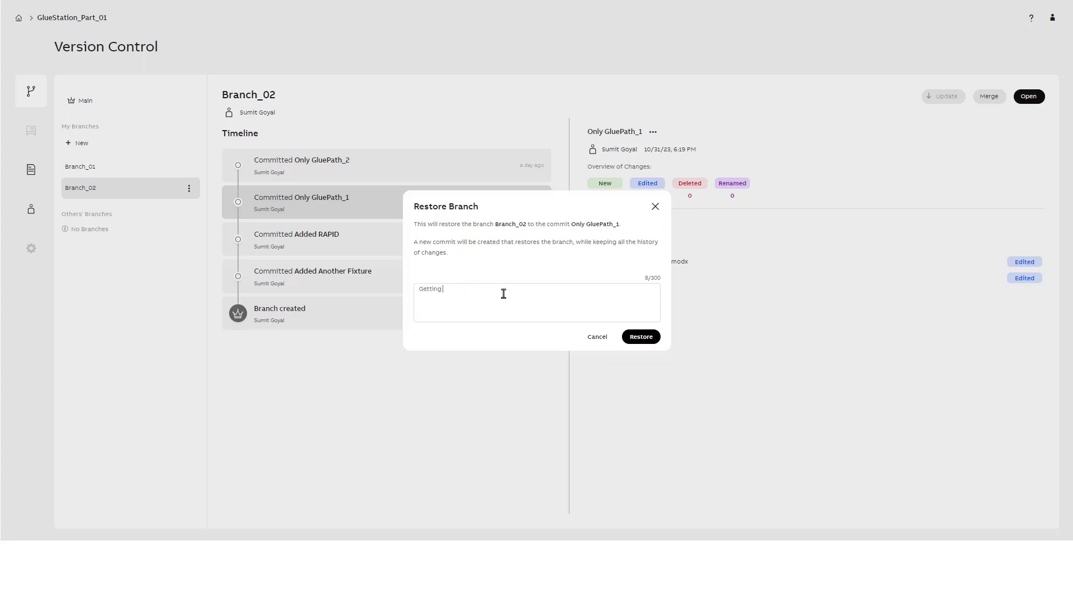
type("GluePath1 back")
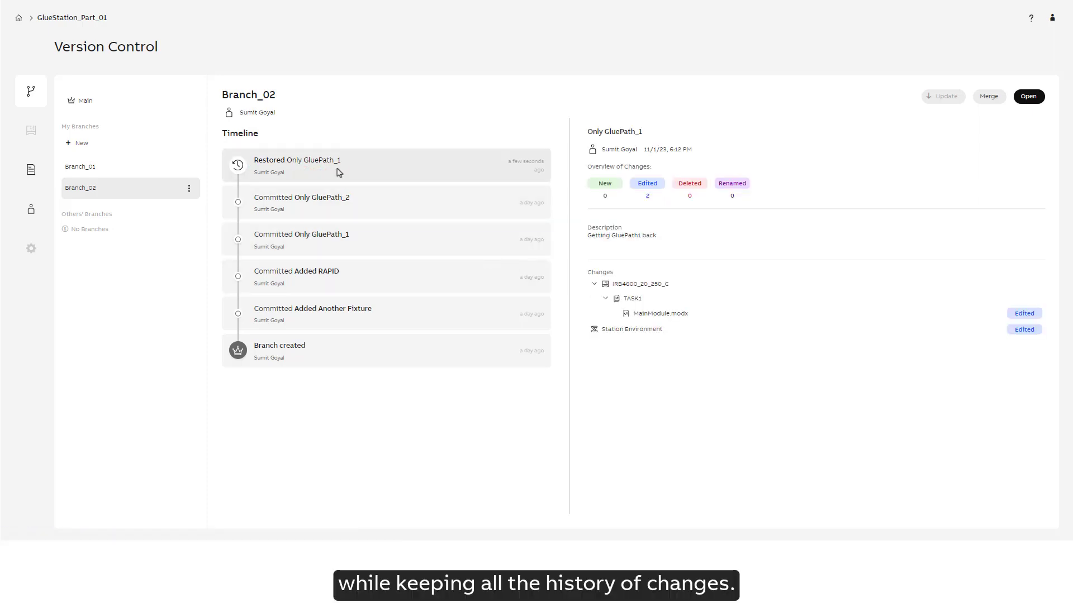
mouse_move(739, 329)
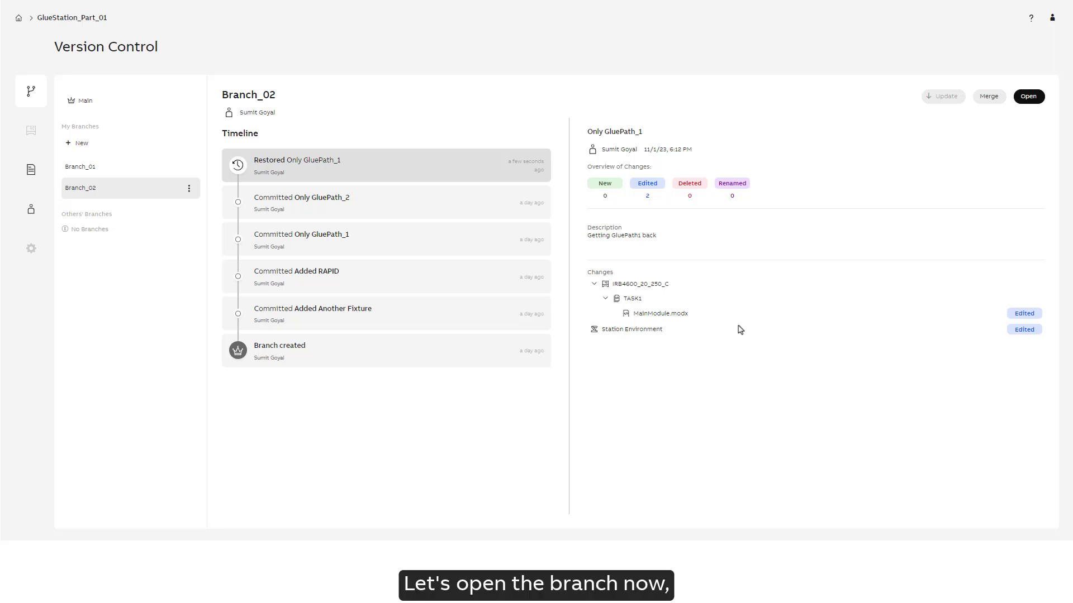
left_click(1028, 96)
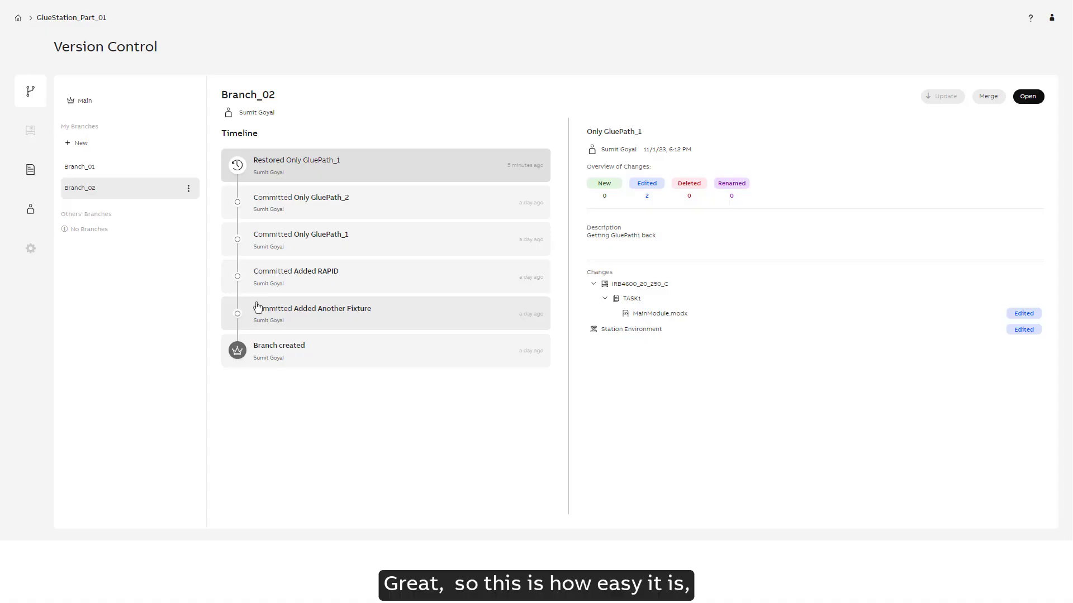
mouse_move(458, 176)
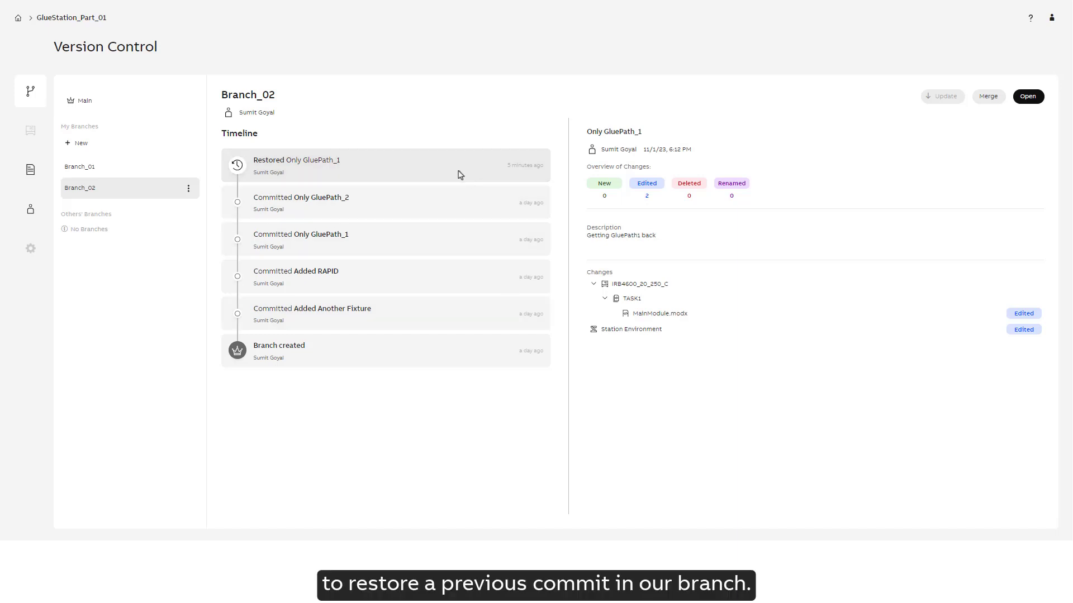
- Select the Only GluePath_2 commit and show its actions menu with the Restore option
left_click(399, 202)
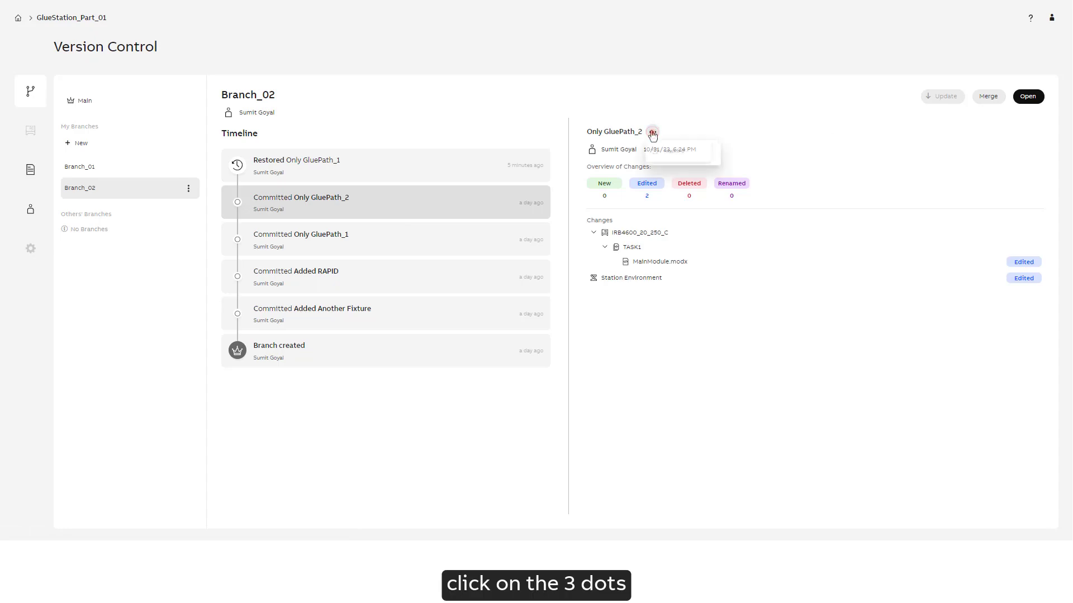
left_click(652, 132)
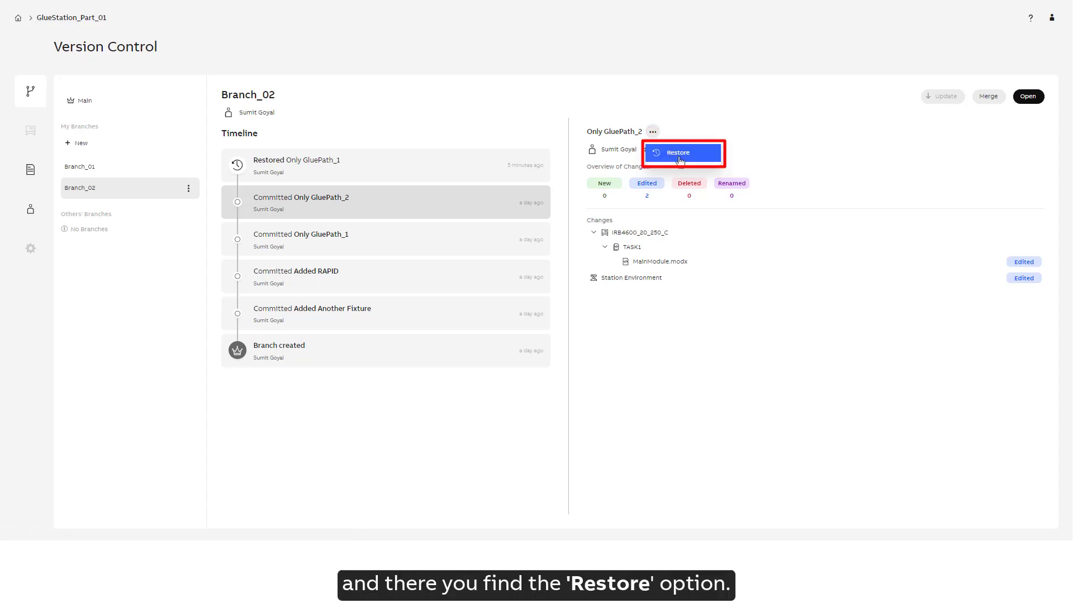